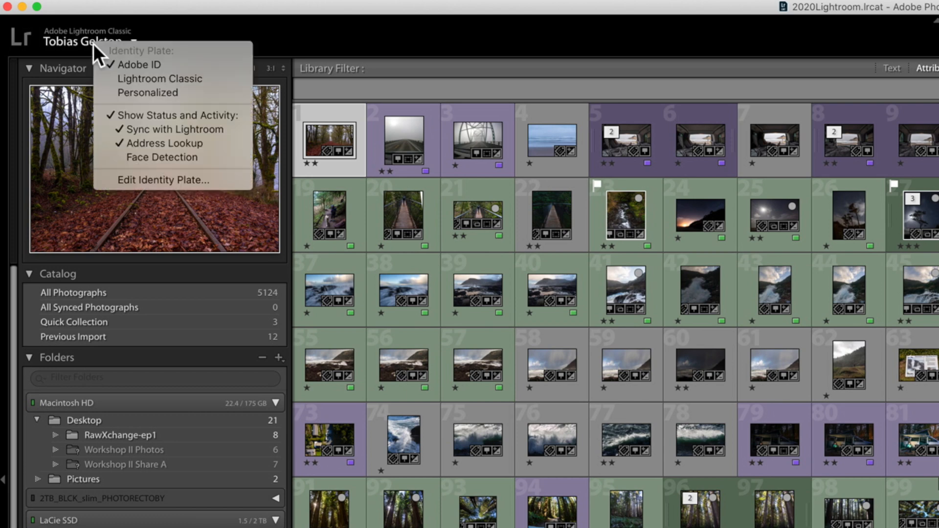
Create a personalized text identity plate 'Hello World' and pick text colours from the swatch.
left_click(163, 180)
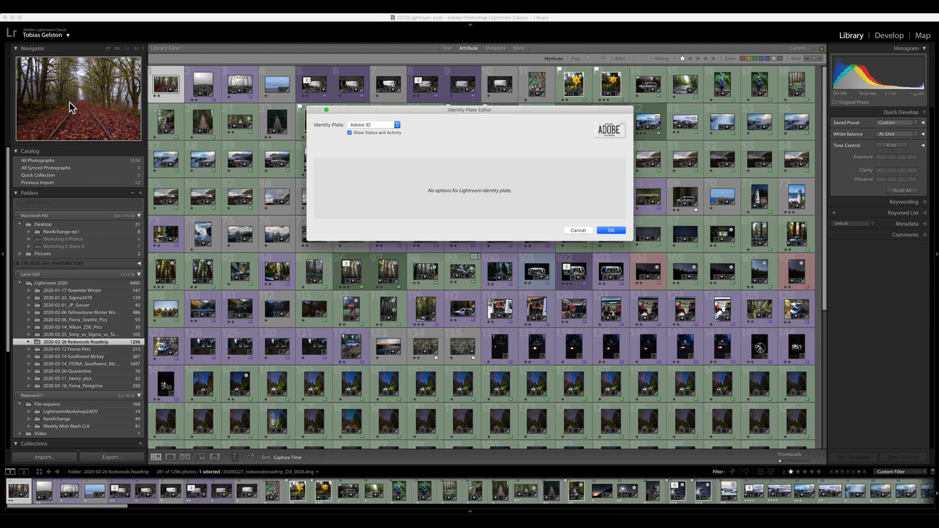
left_click(372, 125)
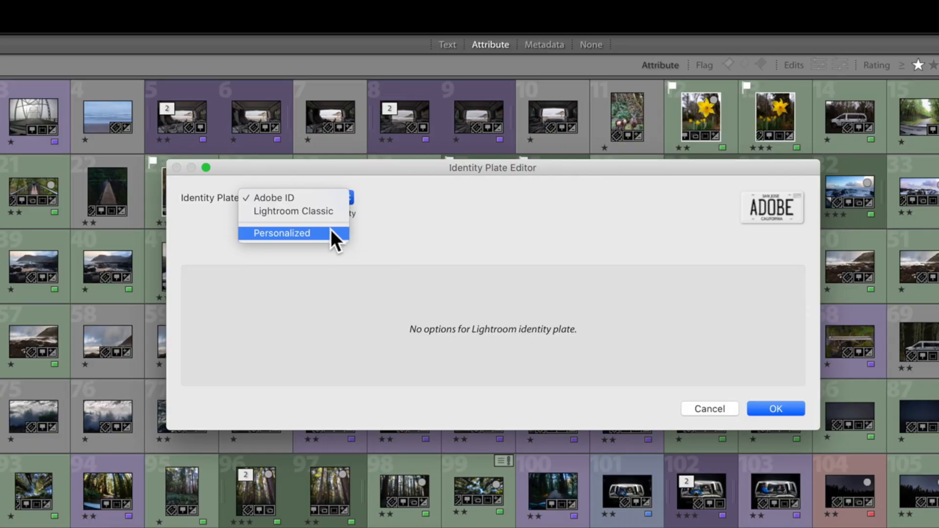
left_click(281, 233)
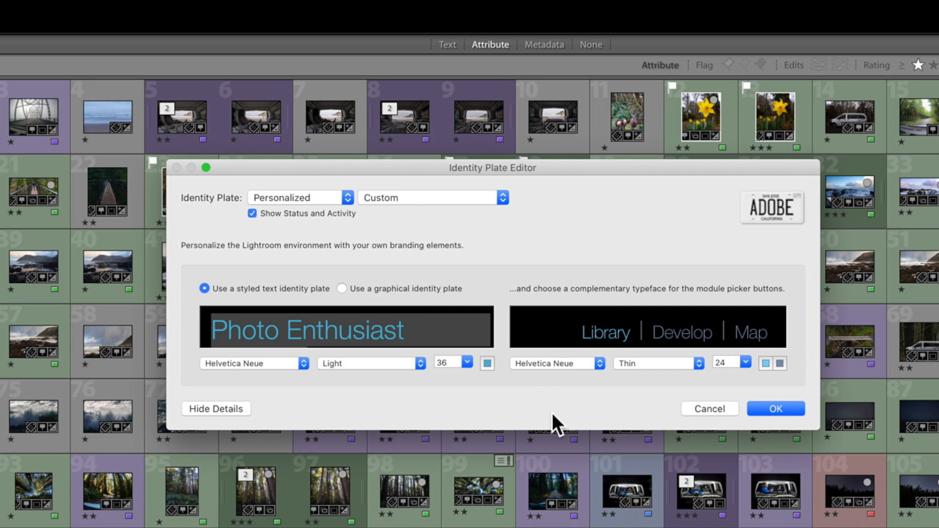
type("Hello")
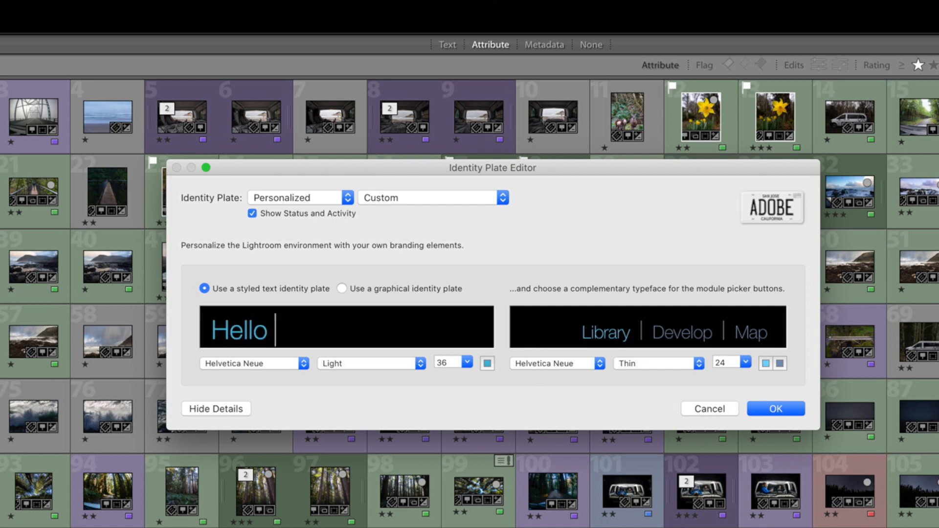
type("World")
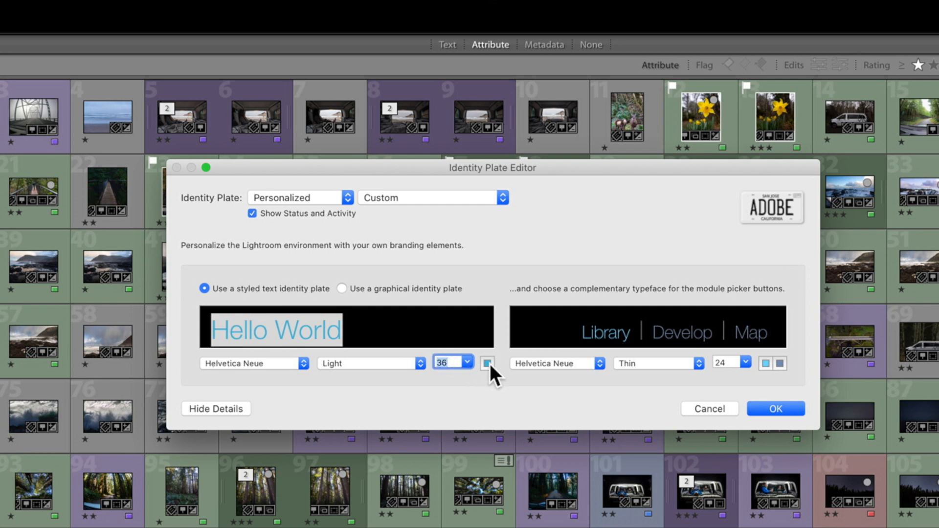
left_click(487, 362)
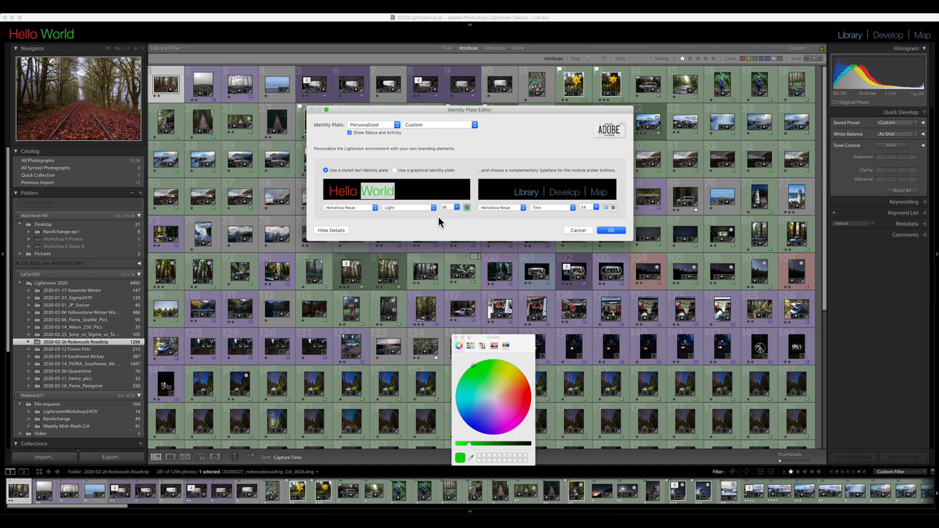
mouse_move(399, 182)
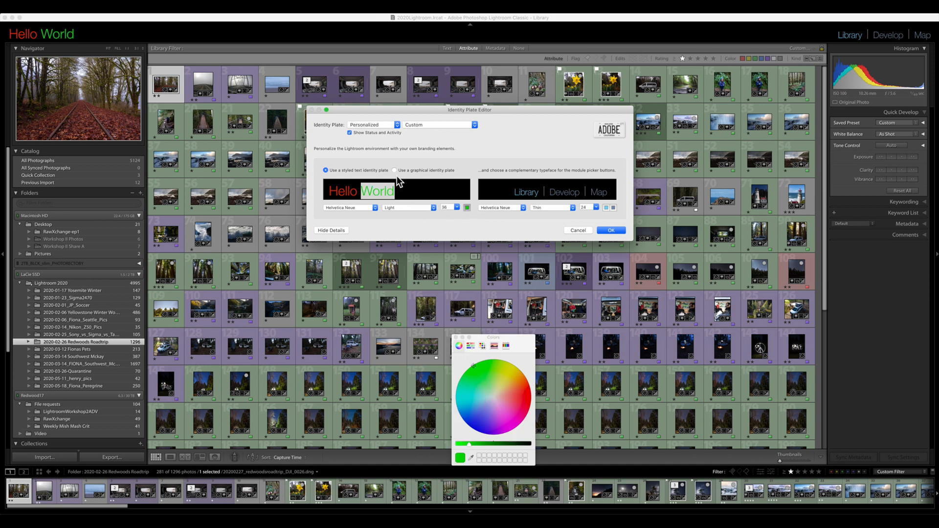
Try the graphical Photorec.tv identity plate, then cancel the editor to keep the Adobe plate.
left_click(394, 170)
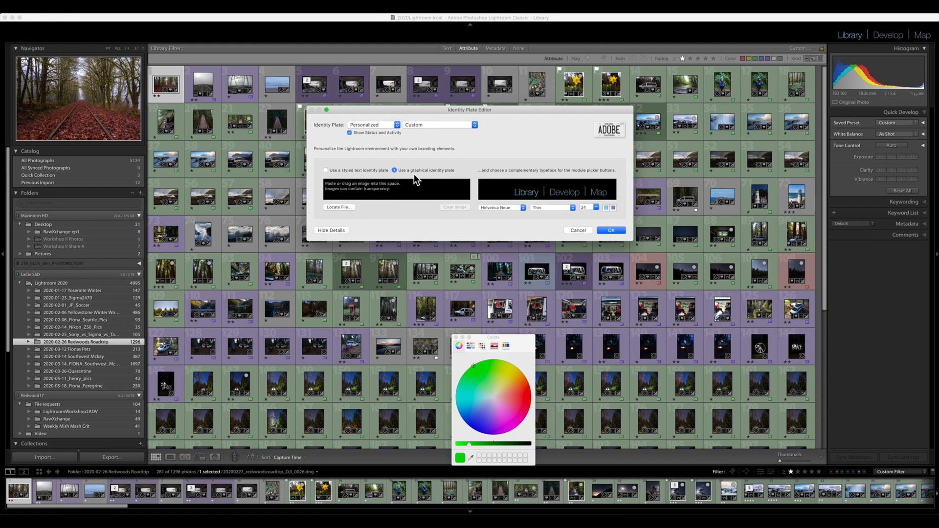
left_click(437, 124)
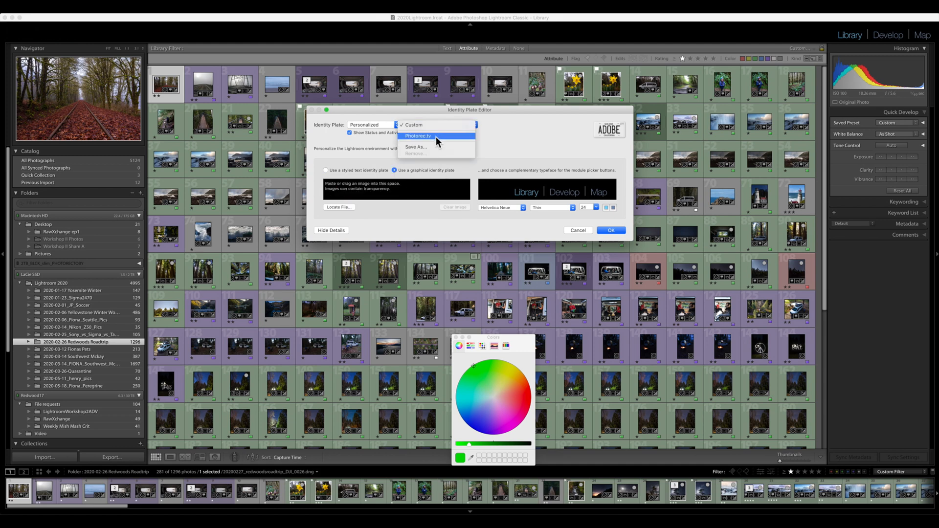
left_click(418, 135)
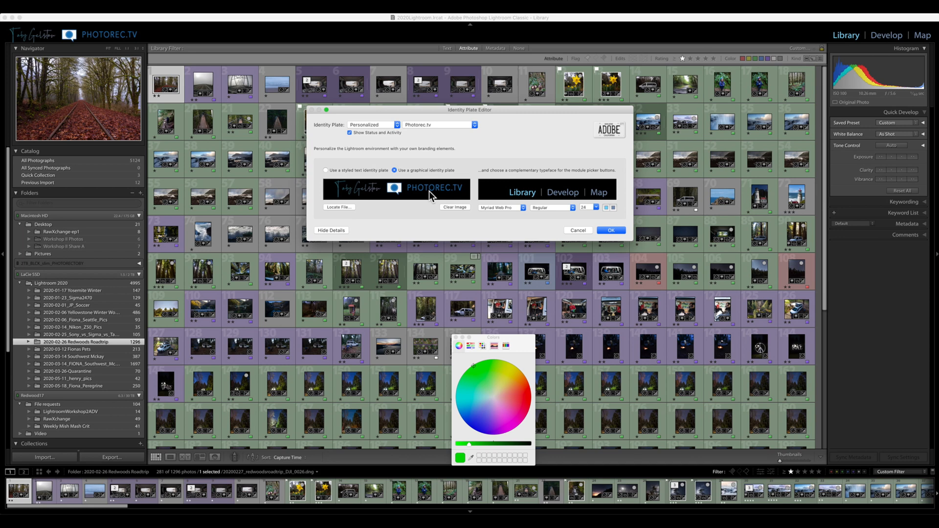
mouse_move(372, 191)
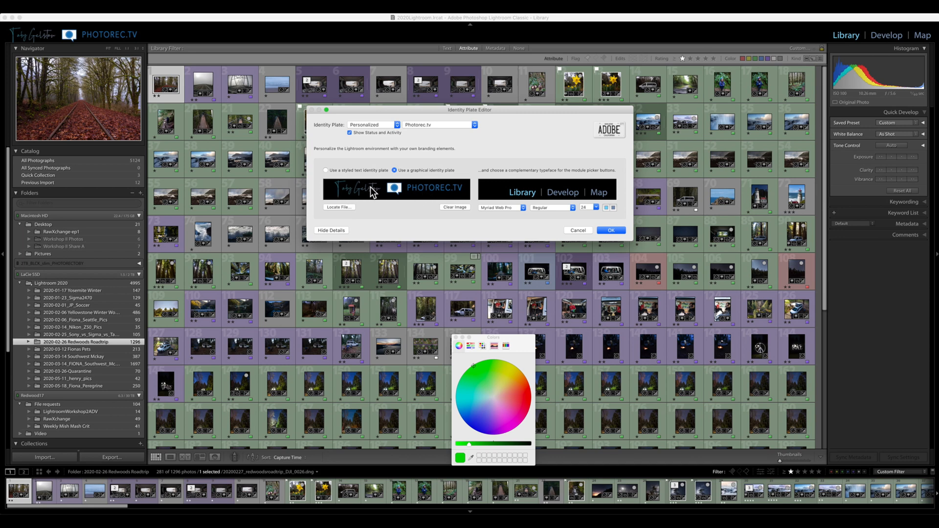
mouse_move(463, 191)
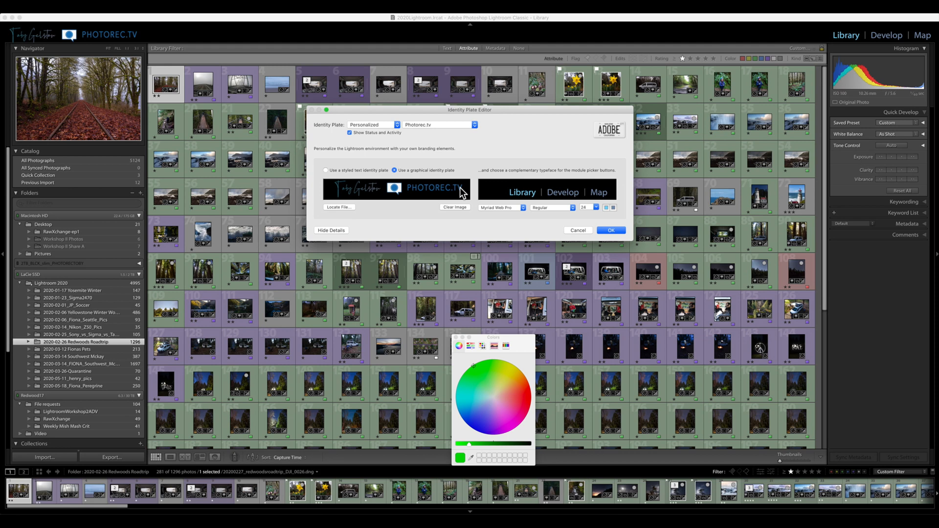
left_click(375, 124)
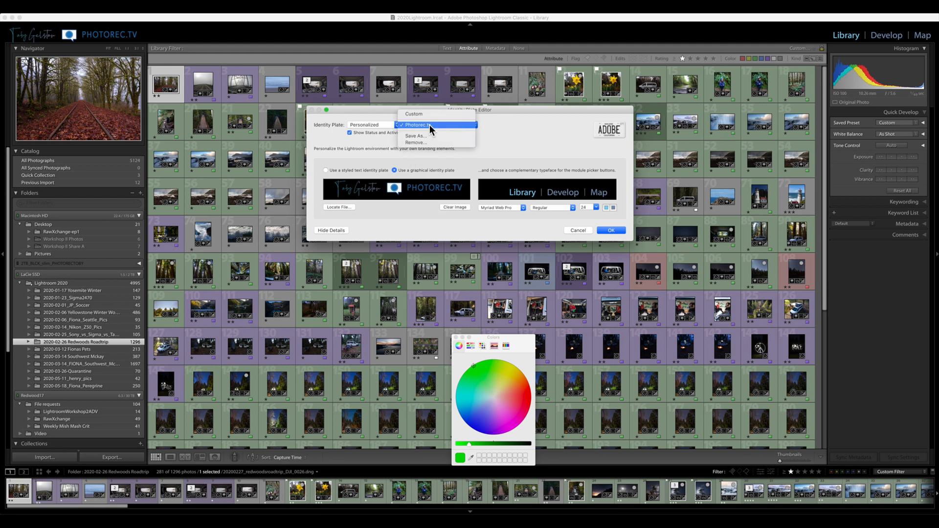
mouse_move(430, 136)
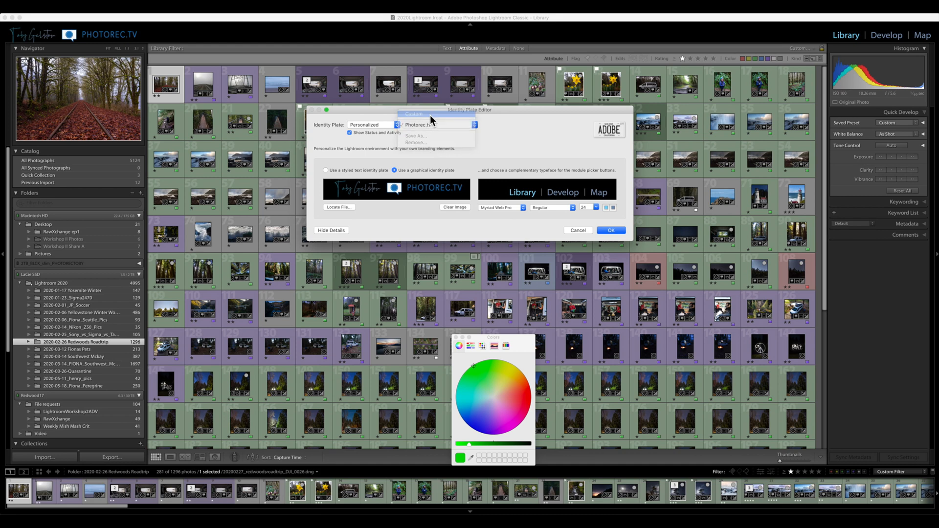
left_click(412, 114)
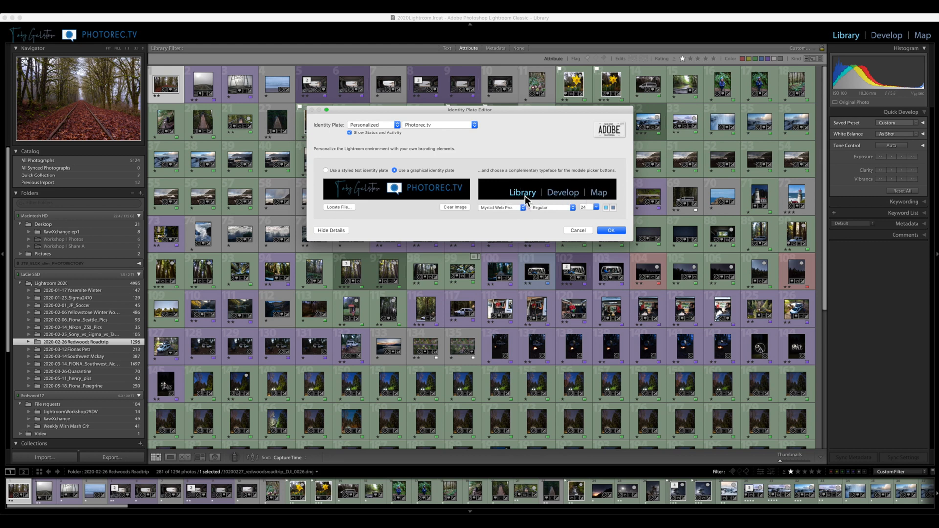
mouse_move(552, 195)
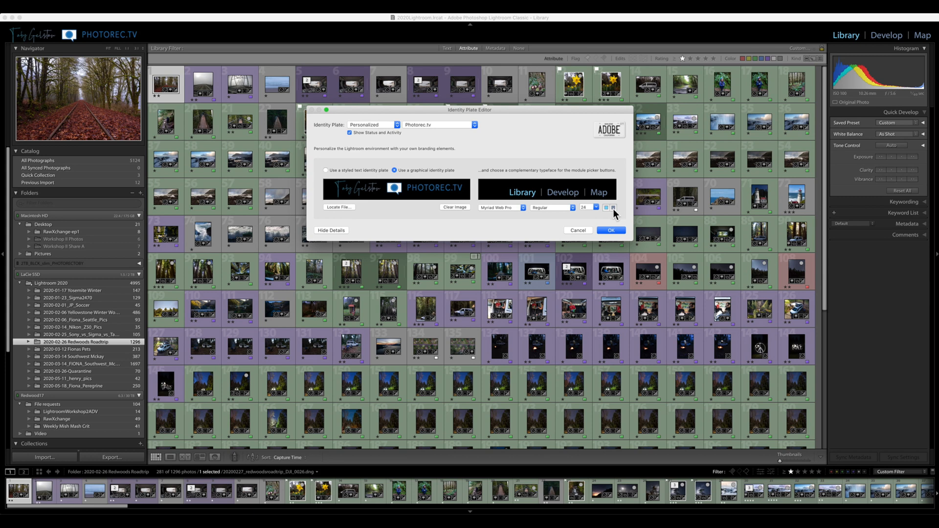
mouse_move(484, 204)
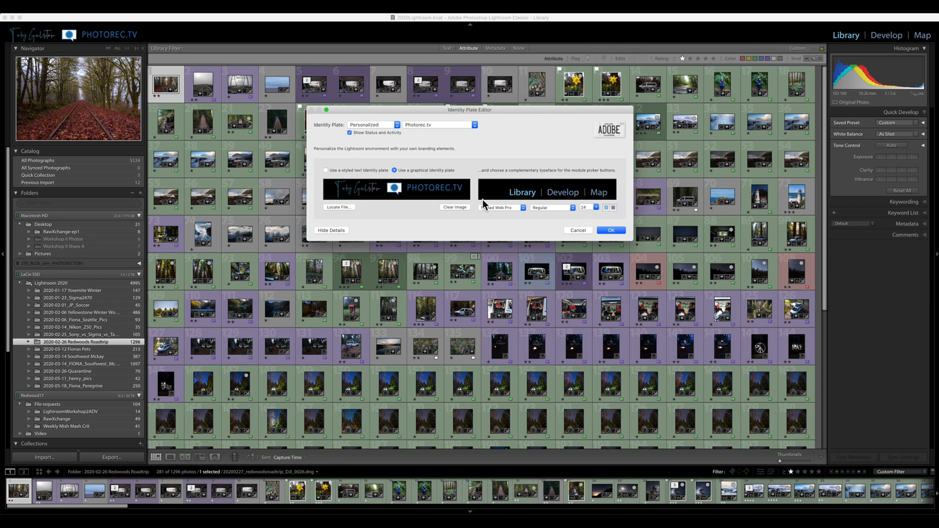
left_click(611, 230)
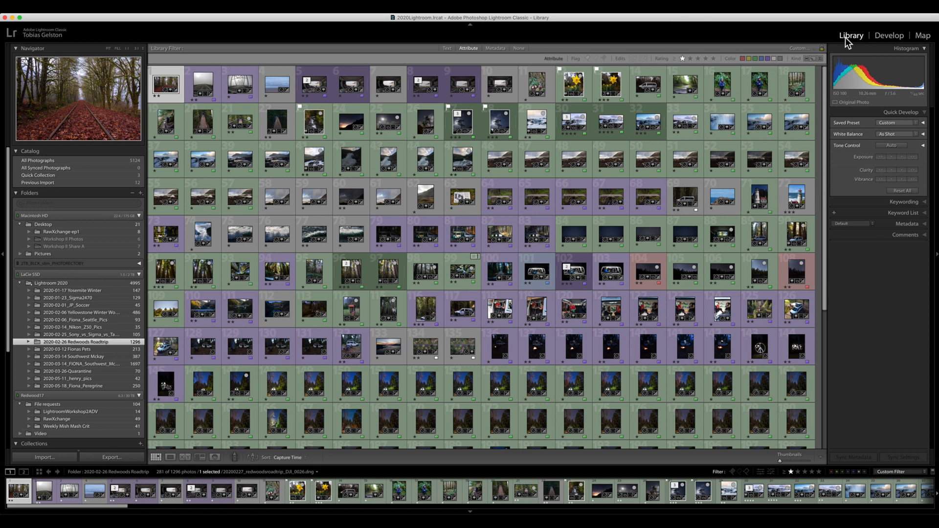
Show the module show/hide list so only Library, Develop and Map stay enabled.
left_click(849, 35)
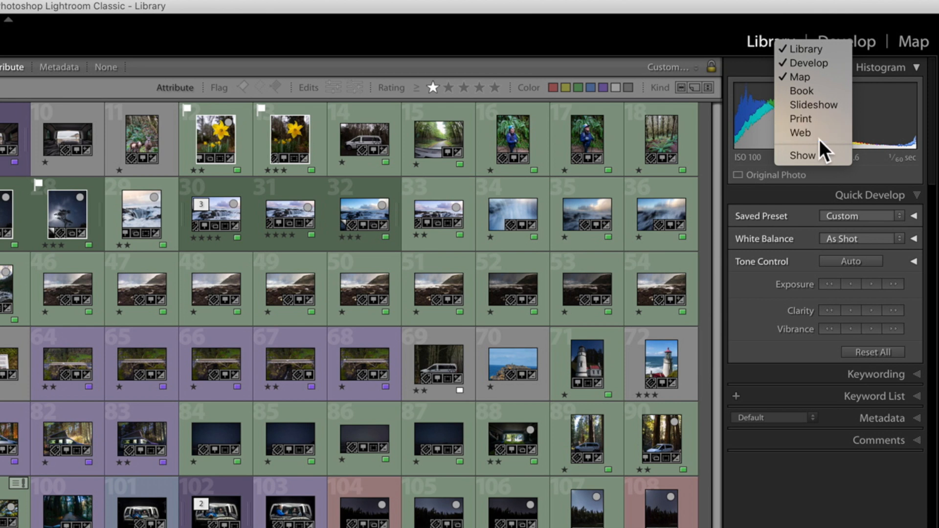
mouse_move(801, 90)
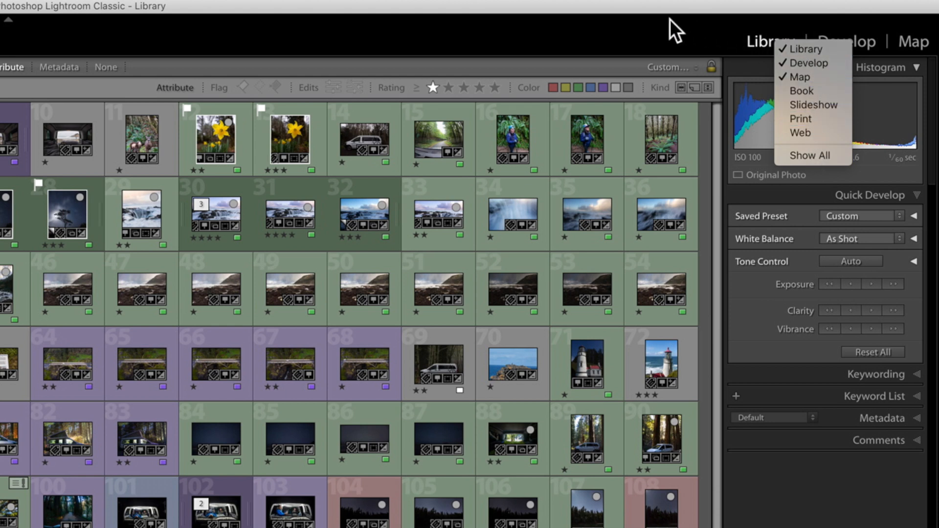
mouse_move(800, 118)
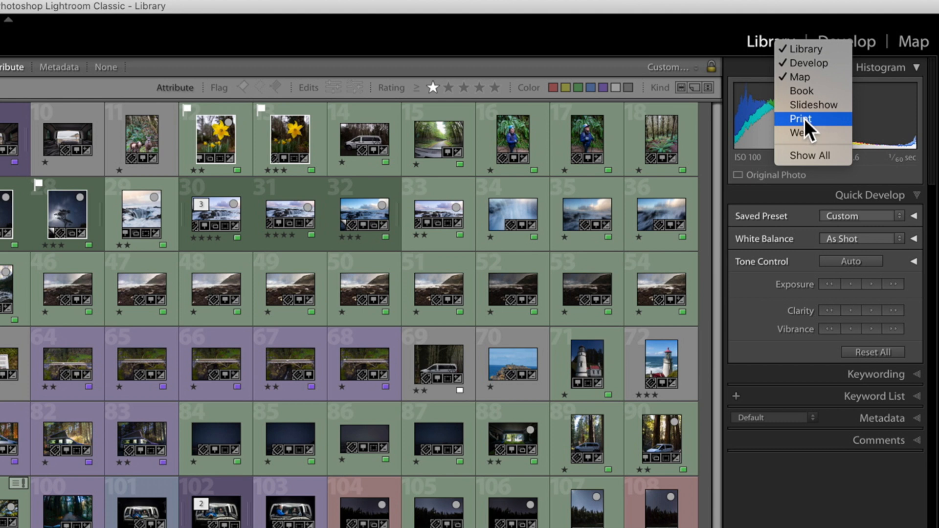
mouse_move(815, 62)
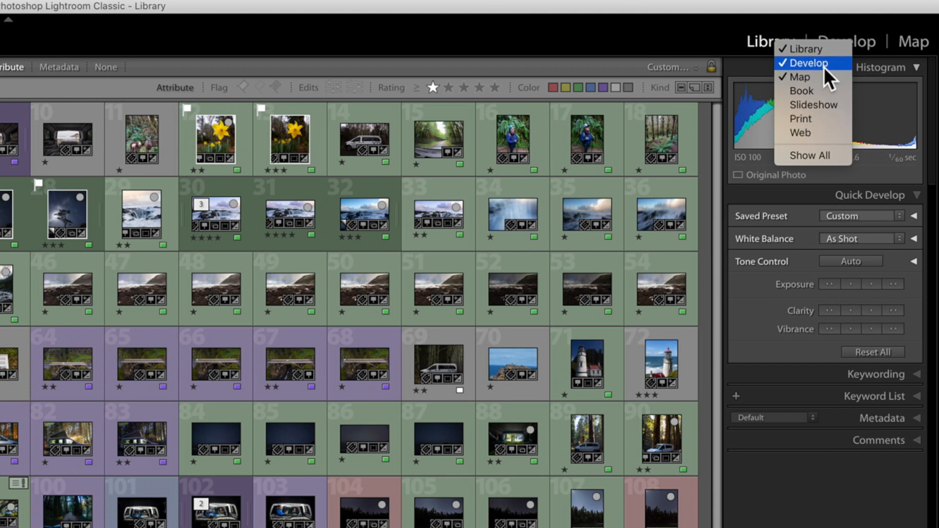
mouse_move(800, 77)
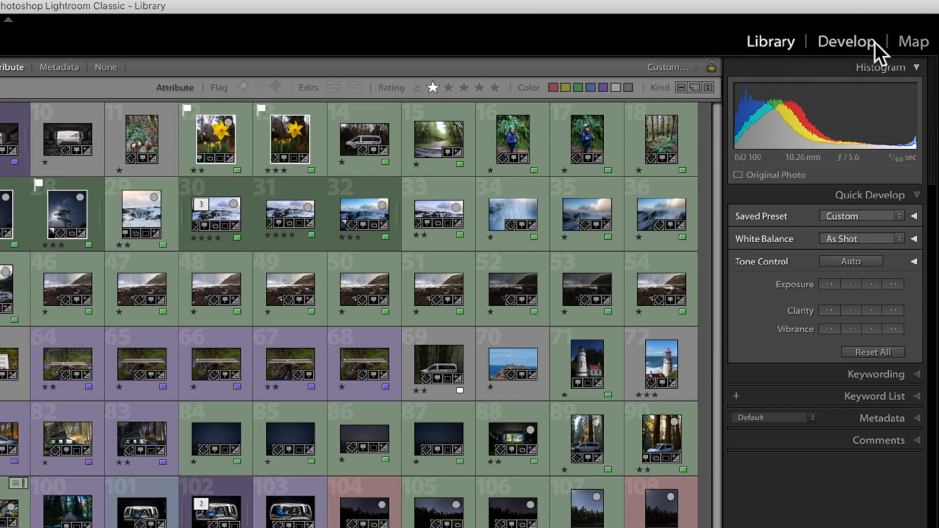
Enter the Develop module and bring up the panel options menu with Solo Mode.
left_click(846, 41)
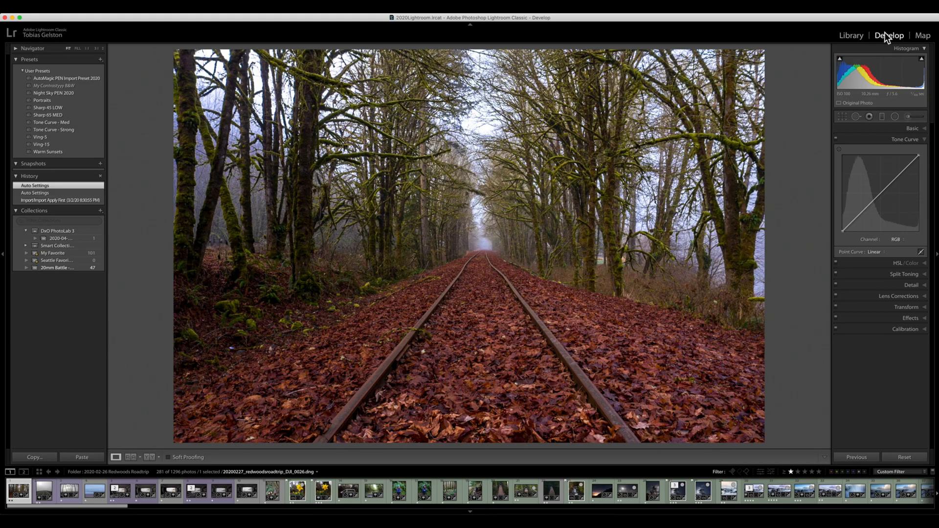
right_click(906, 138)
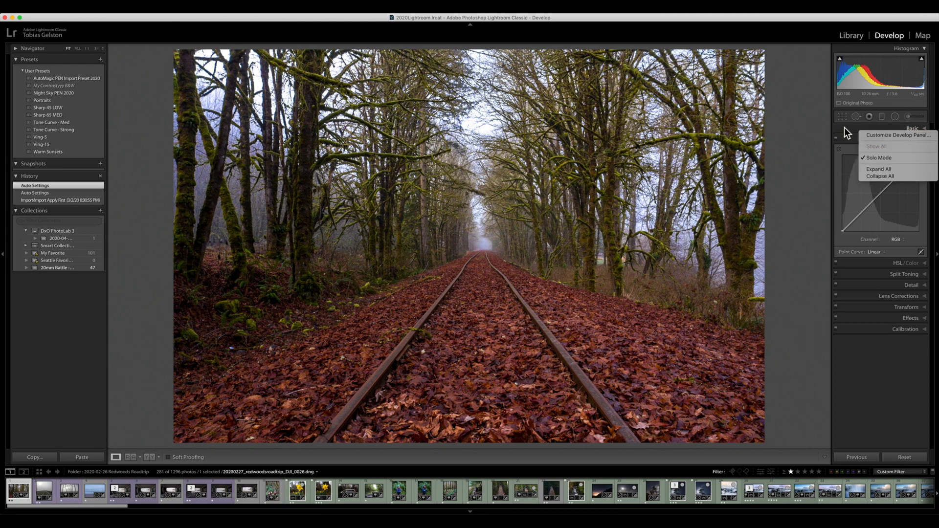
mouse_move(885, 146)
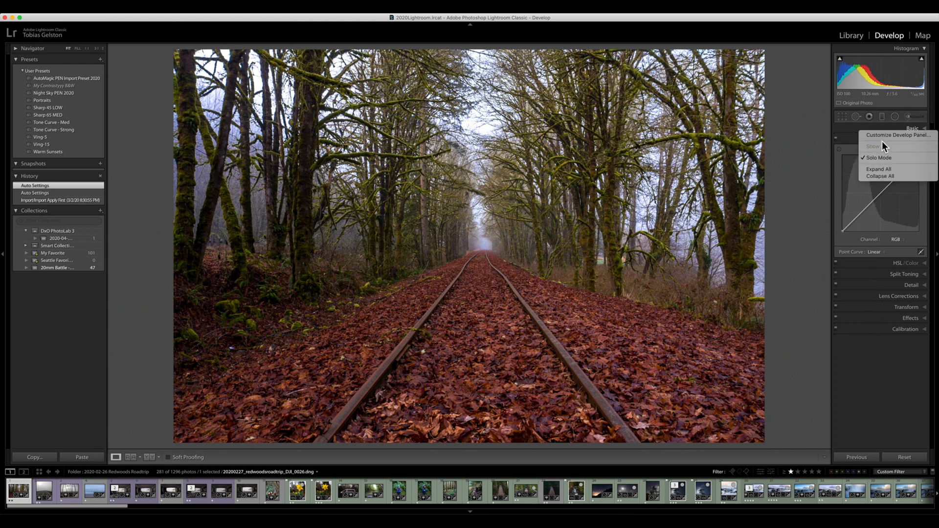
mouse_move(897, 135)
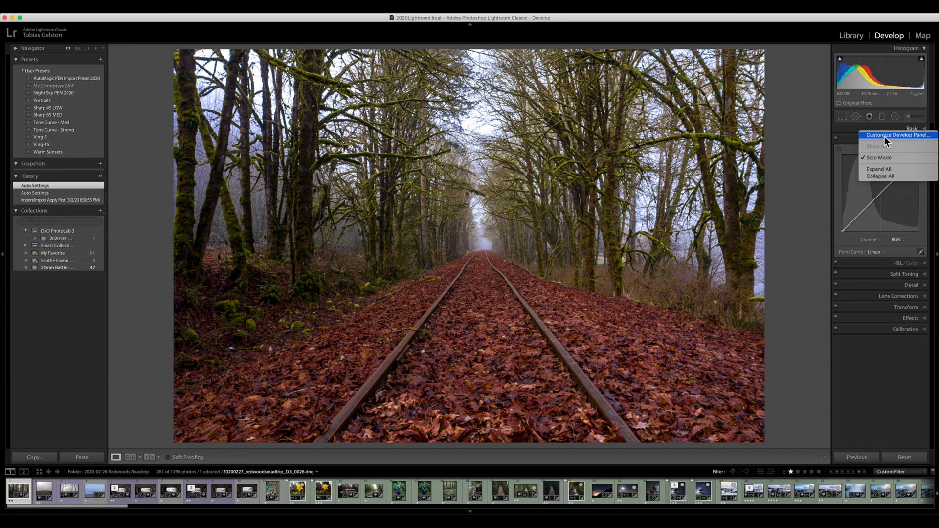
In Customize Develop Panel, move Split Toning between Effects and Calibration.
left_click(898, 135)
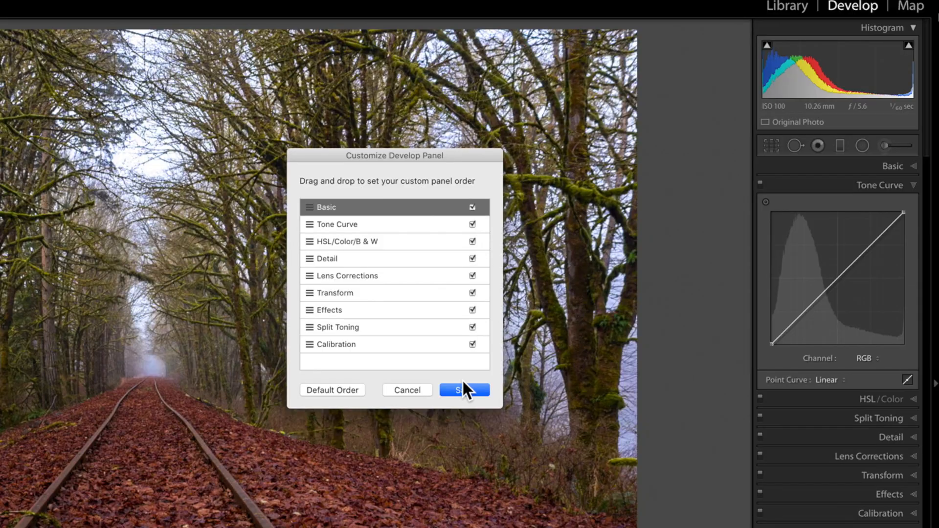
mouse_move(311, 336)
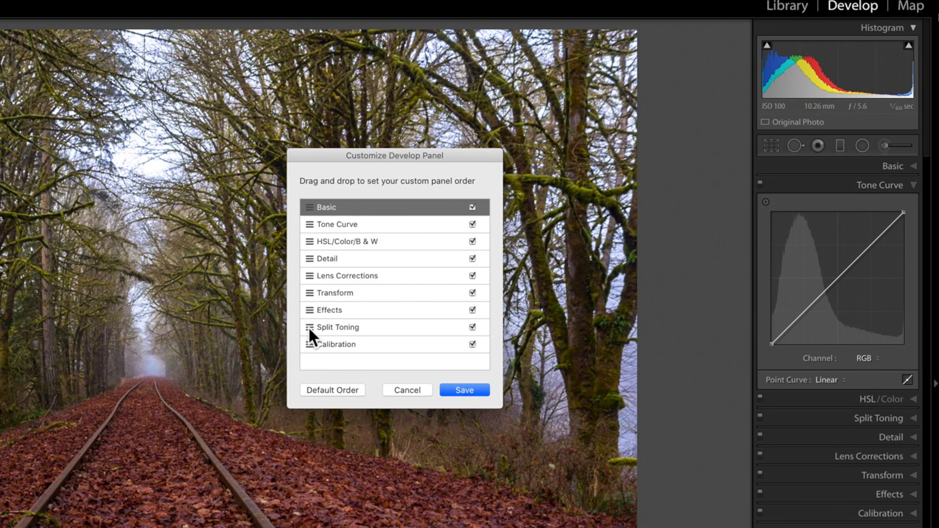
mouse_move(473, 311)
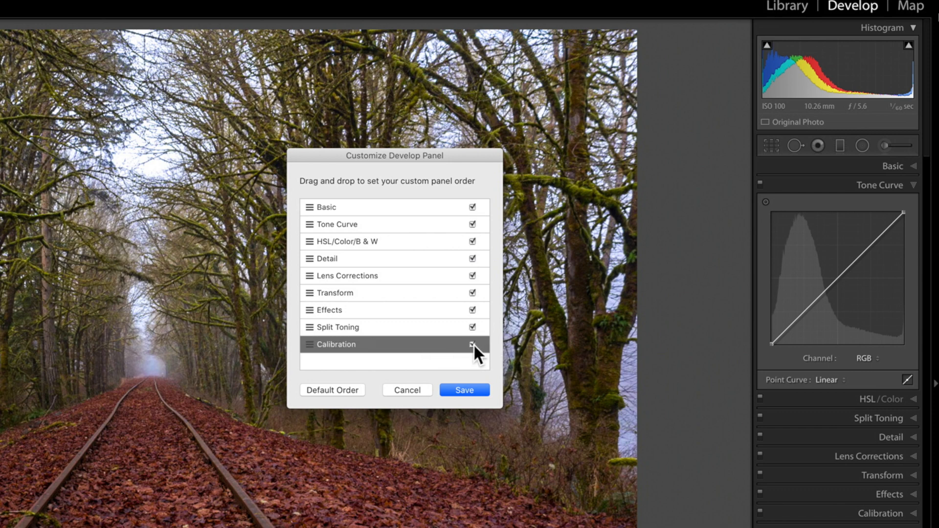
left_click(472, 344)
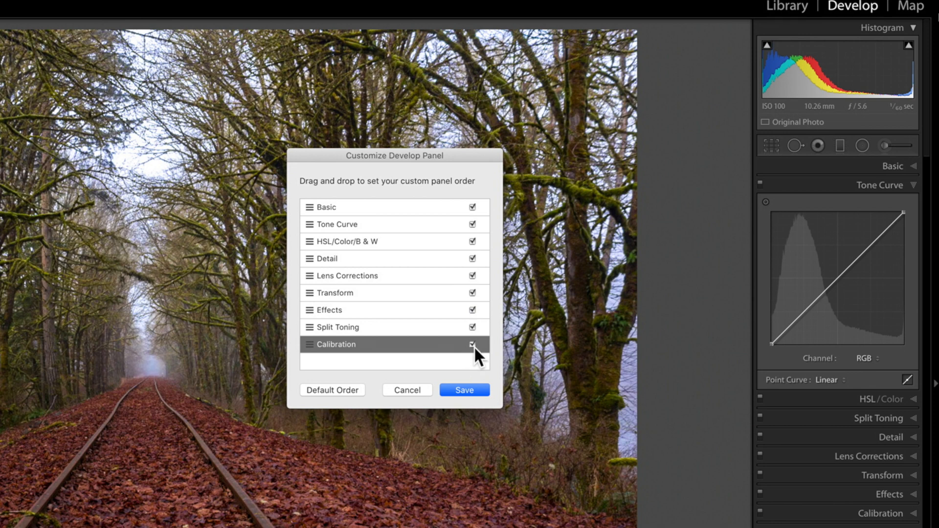
mouse_move(479, 356)
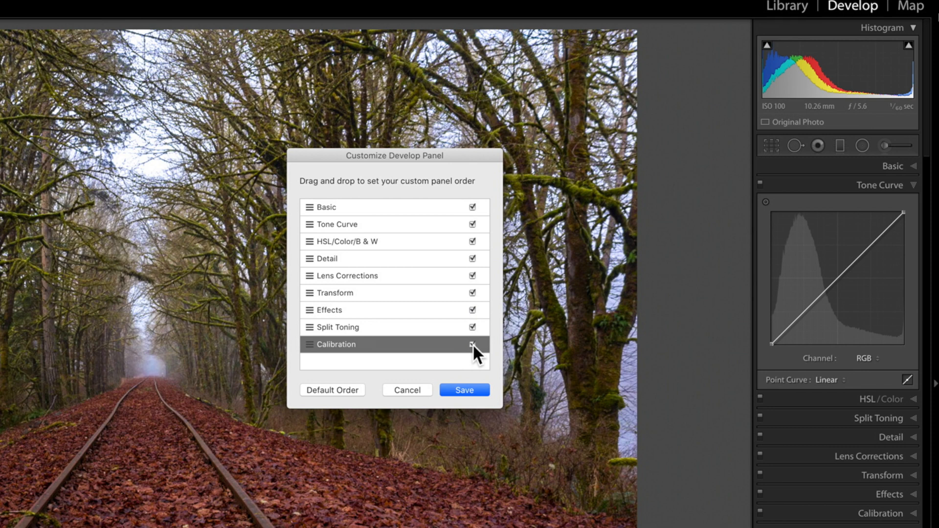
mouse_move(497, 348)
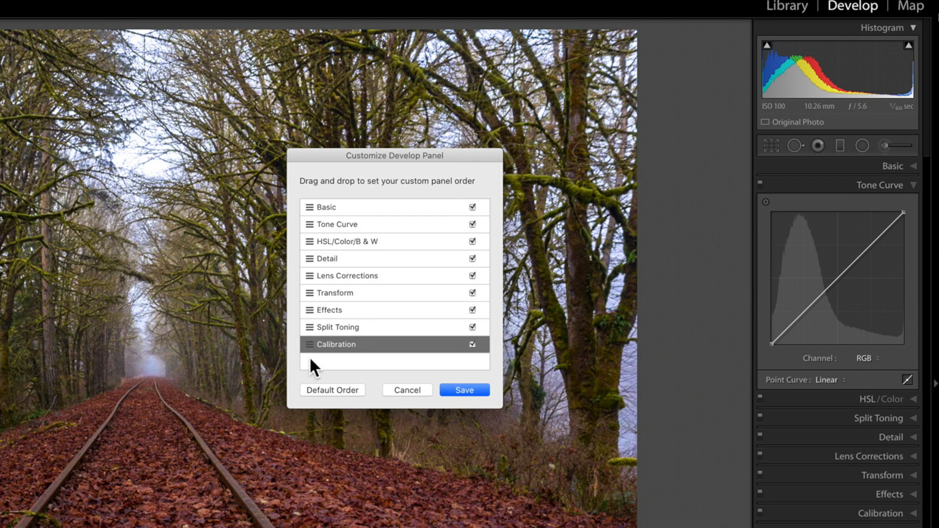
mouse_move(316, 215)
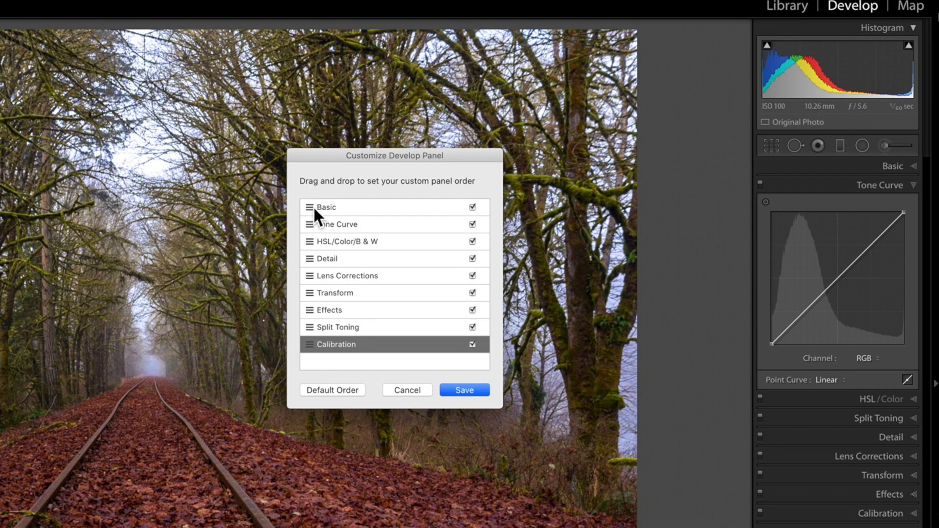
mouse_move(316, 348)
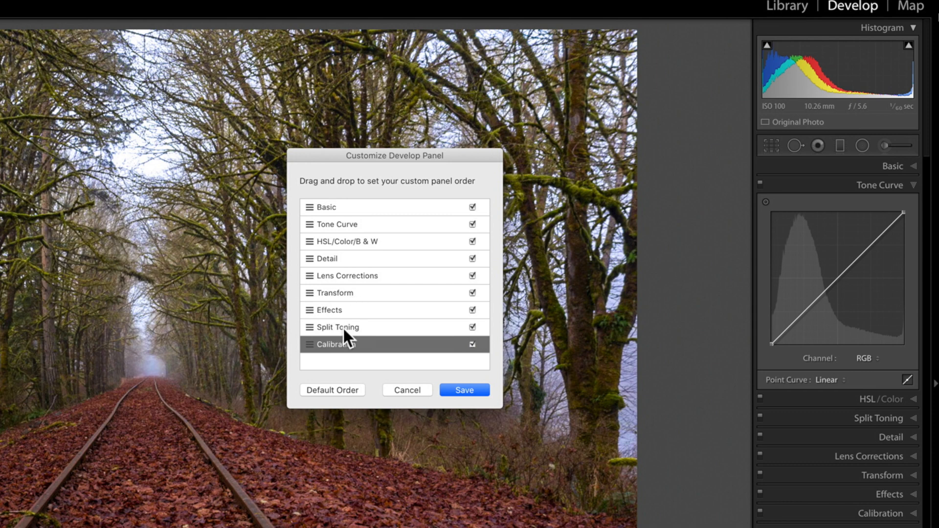
mouse_move(376, 402)
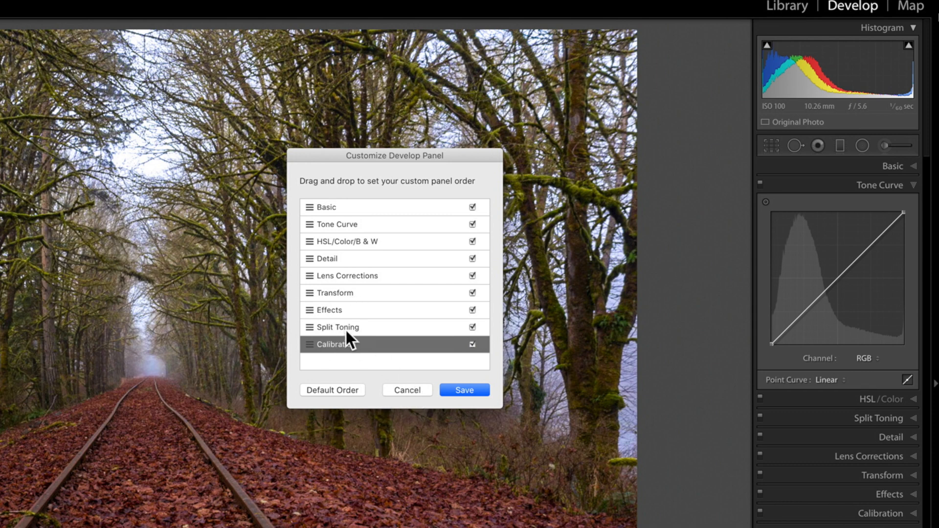
mouse_move(925, 511)
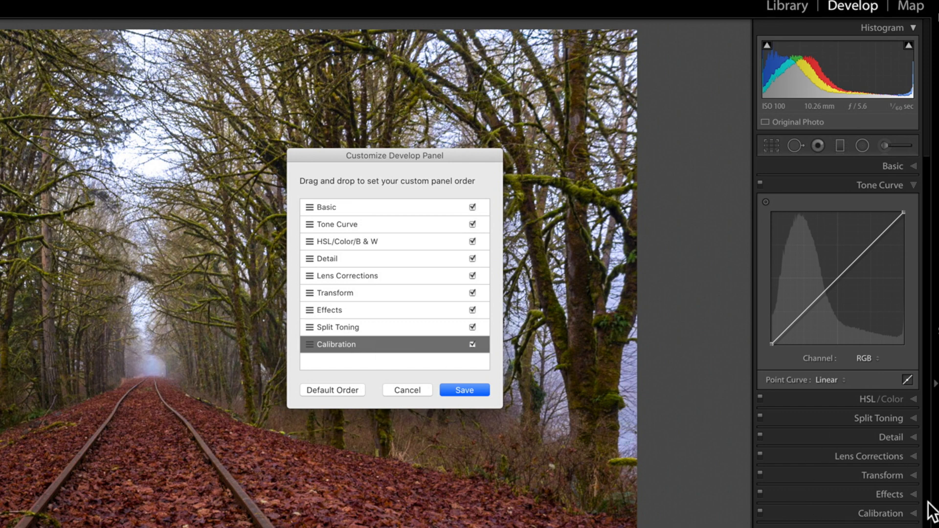
Save the panel order, enable Solo Mode, and raise Exposure to +1.20 in Basic.
left_click(464, 391)
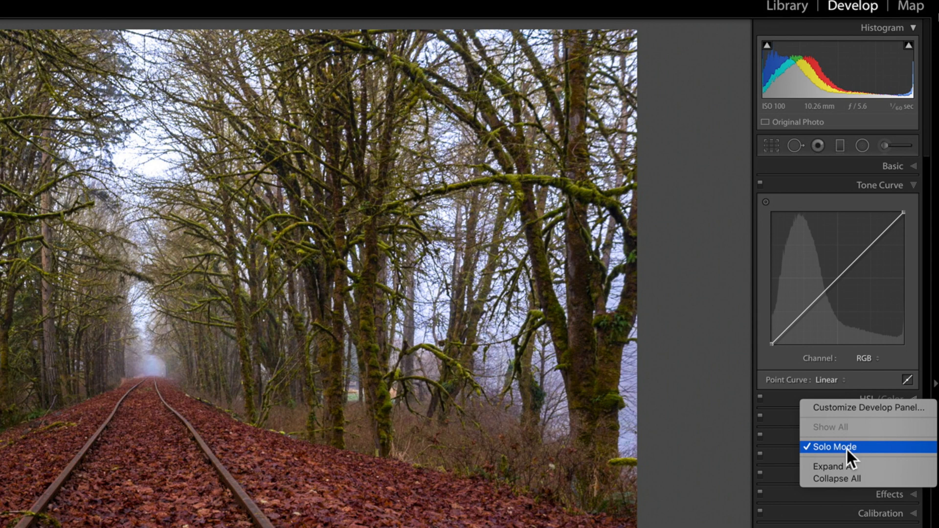
left_click(832, 447)
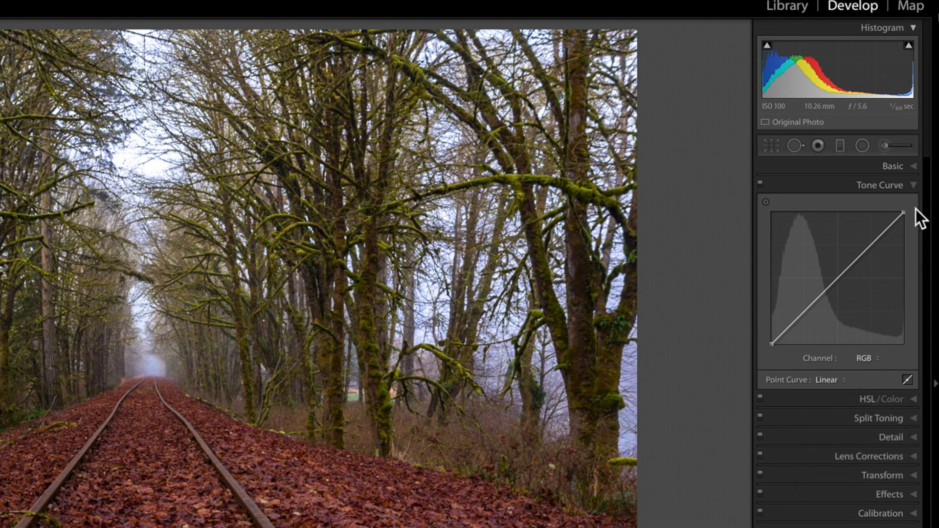
left_click(879, 185)
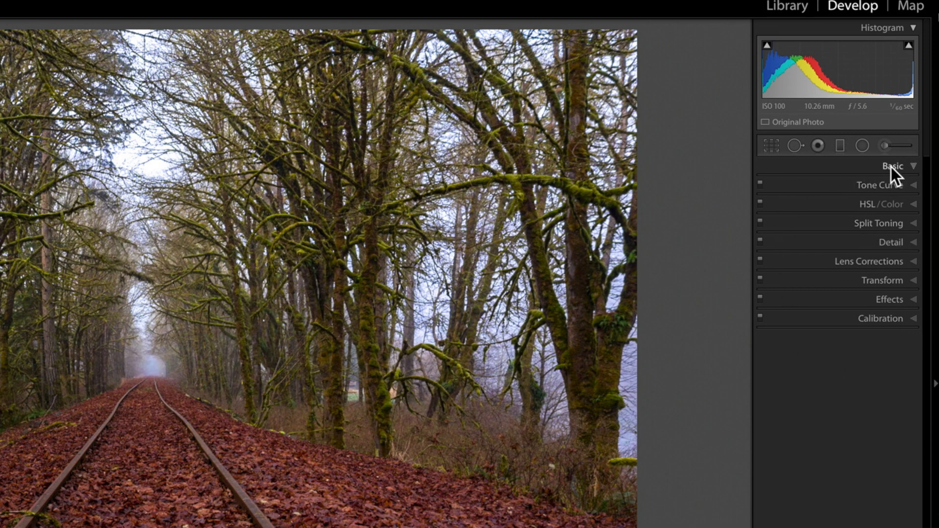
left_click(892, 167)
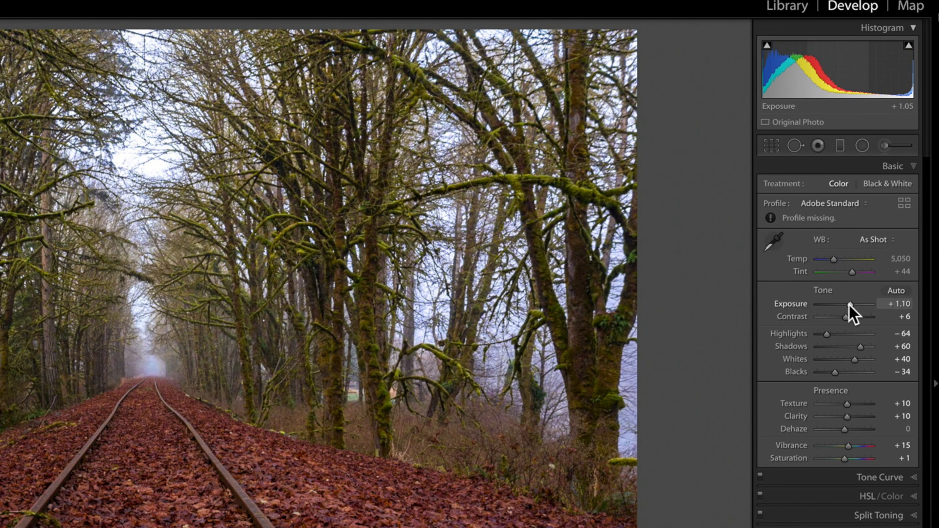
left_click_drag(838, 304, 844, 304)
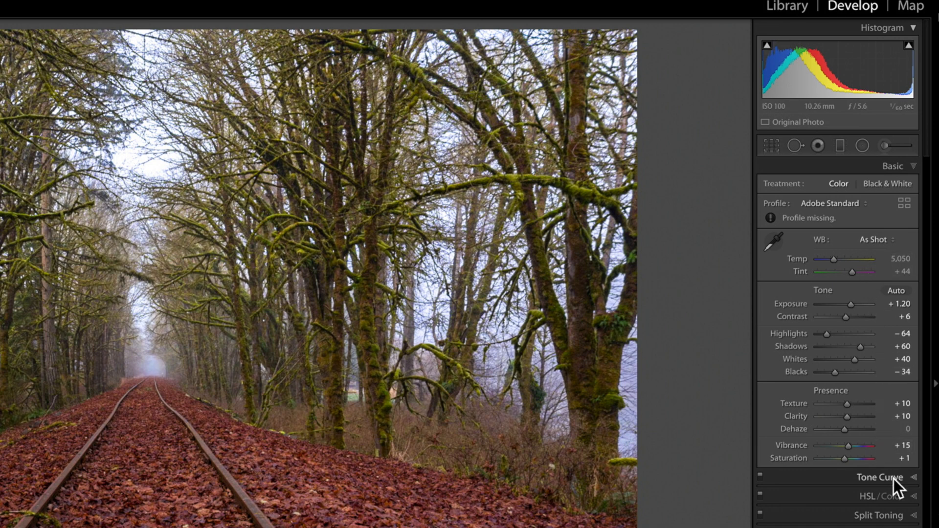
left_click(880, 478)
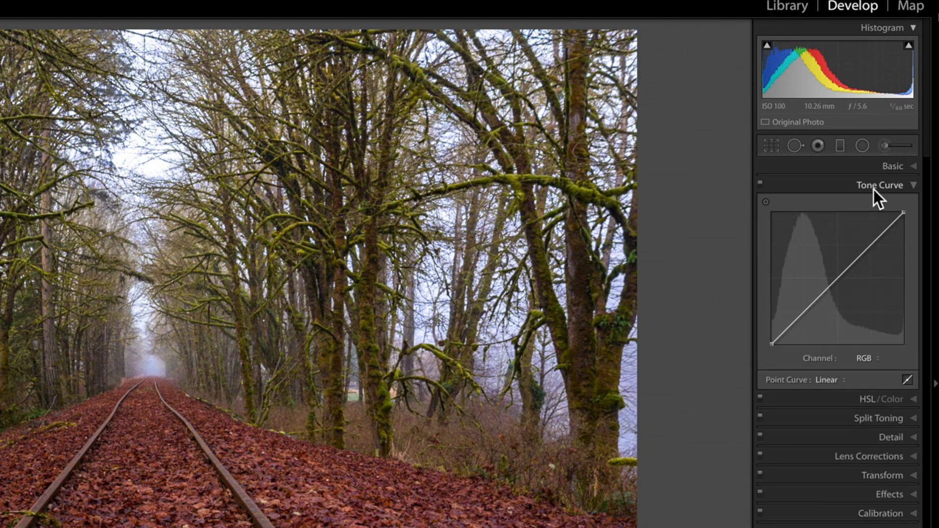
mouse_move(879, 174)
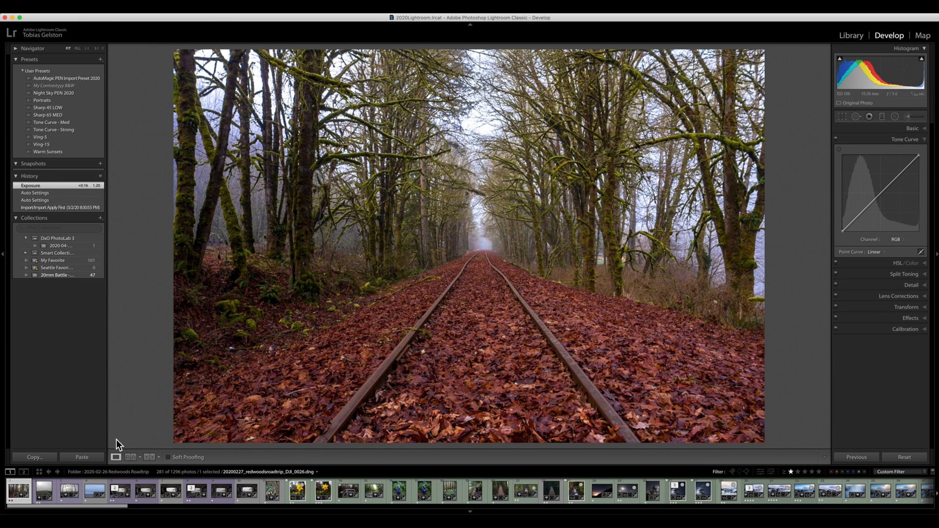
mouse_move(833, 458)
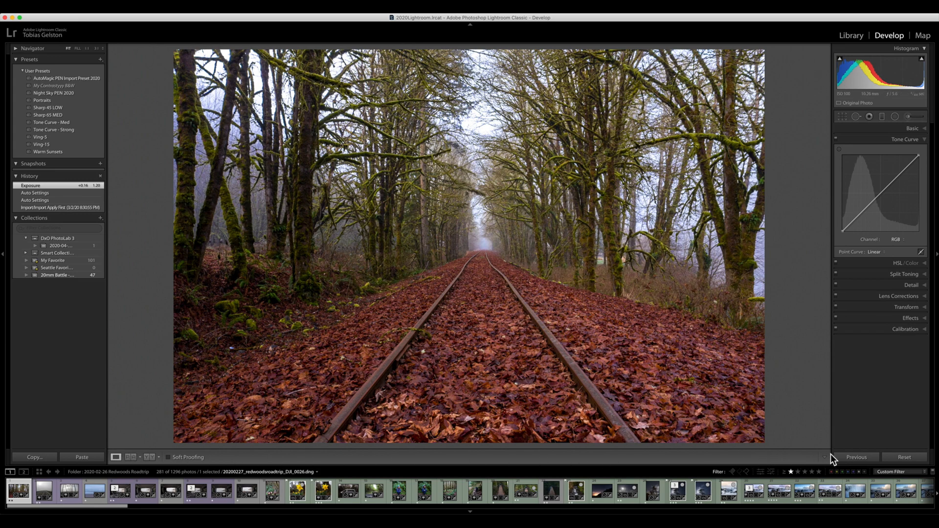
mouse_move(831, 463)
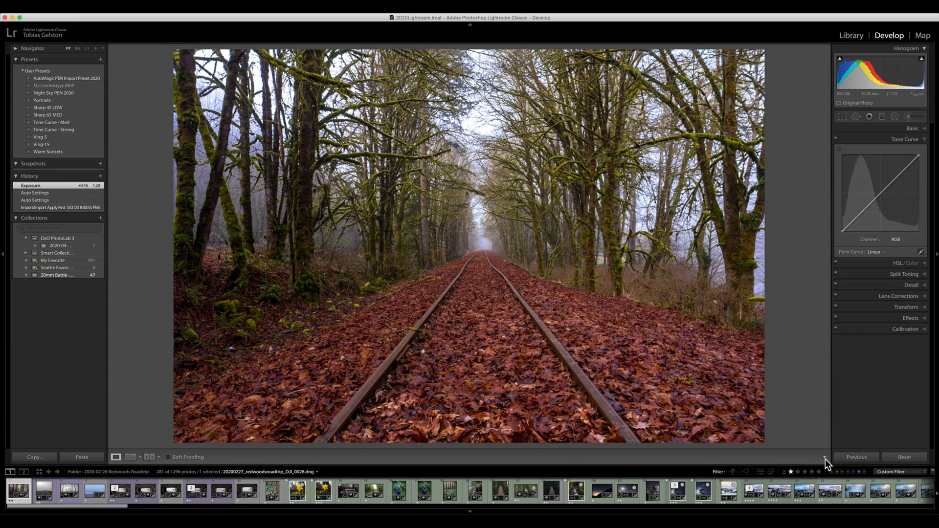
Enable Rating, Flagging, Navigate and Slideshow in the Develop toolbar with Soft Proofing.
left_click(825, 457)
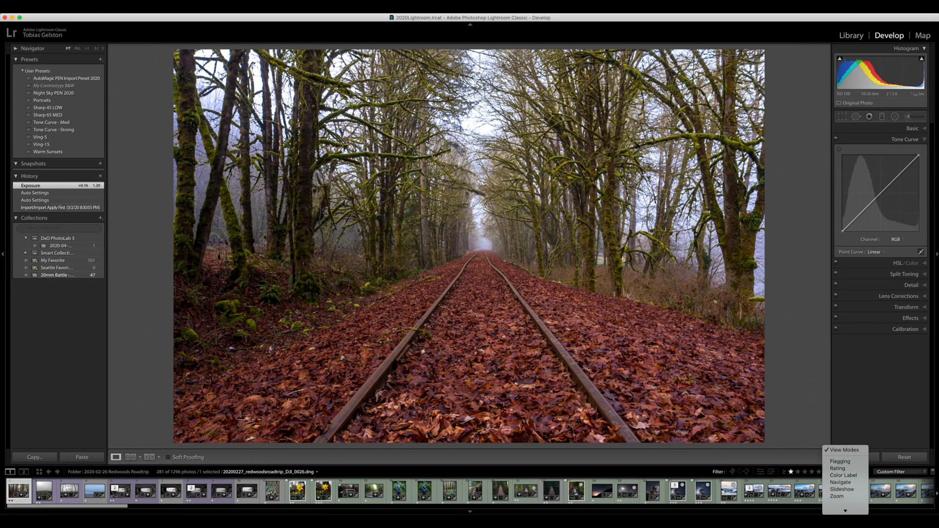
left_click(836, 497)
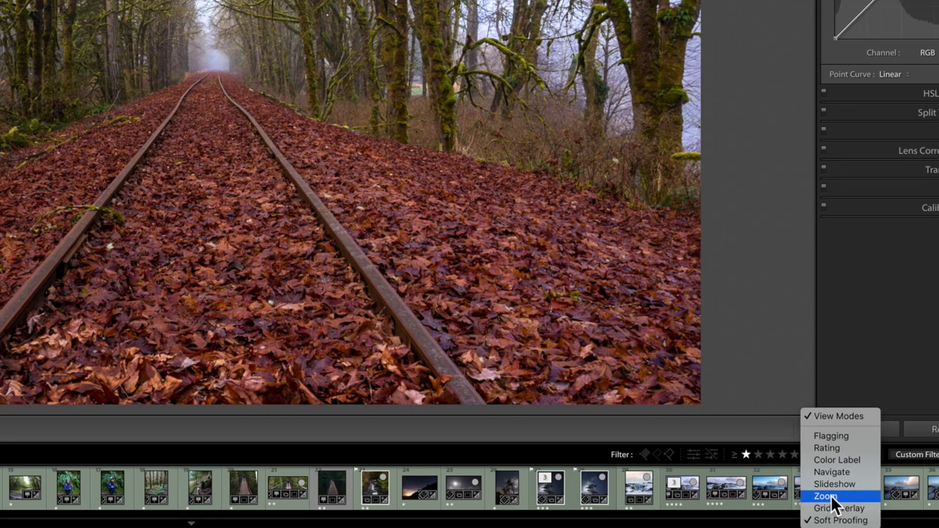
mouse_move(849, 437)
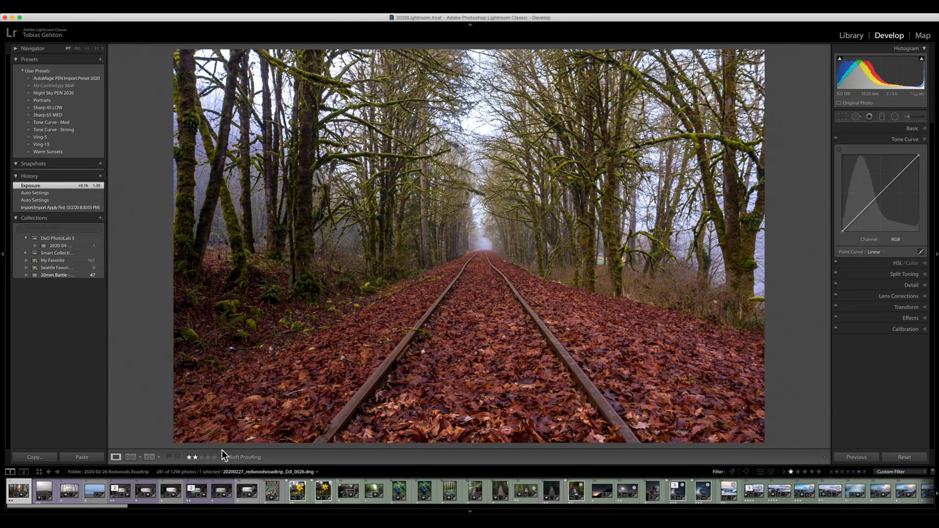
left_click(825, 473)
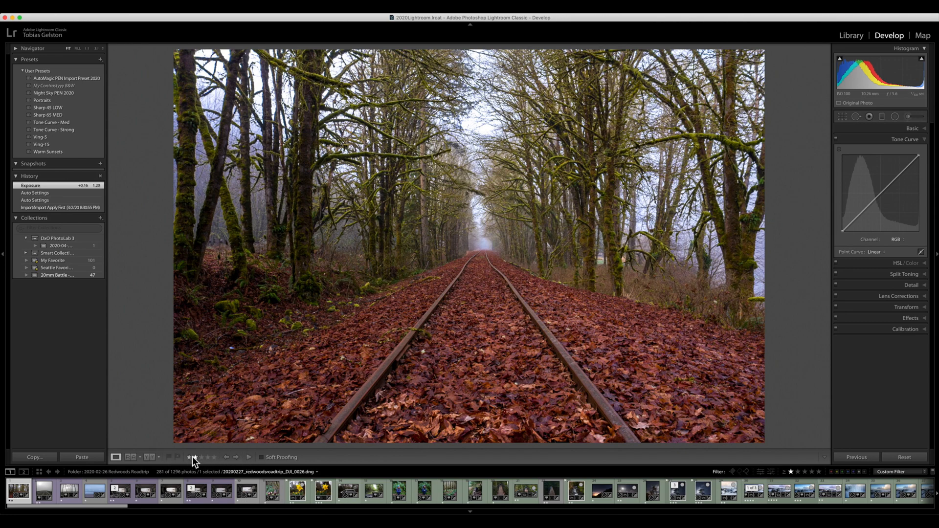
left_click(195, 457)
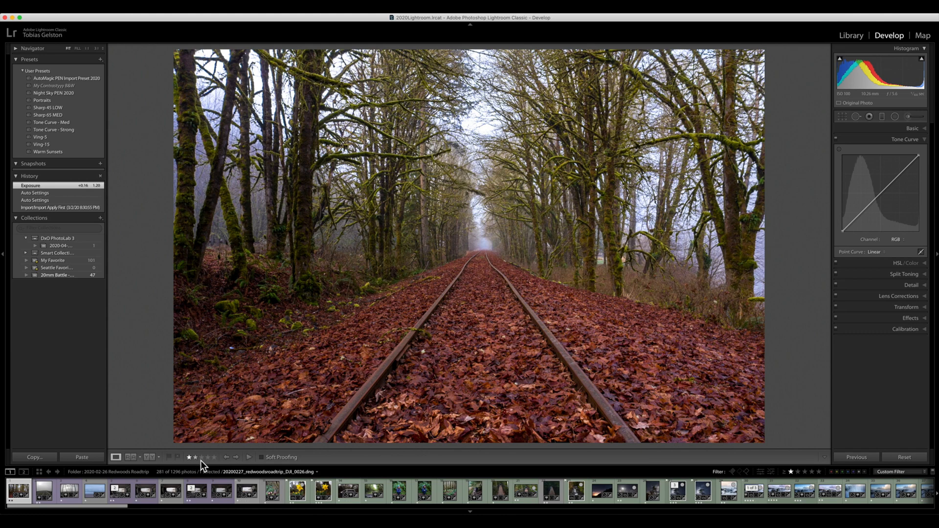
left_click(43, 491)
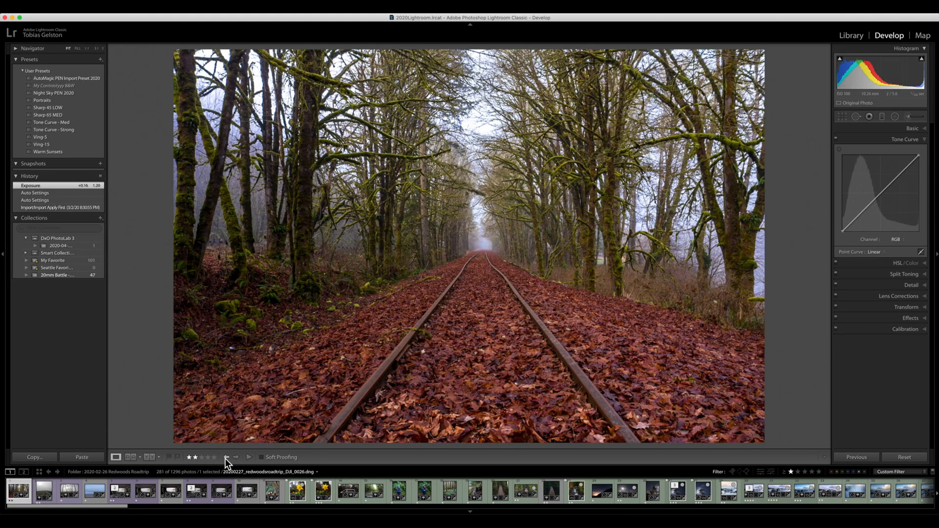
left_click(828, 456)
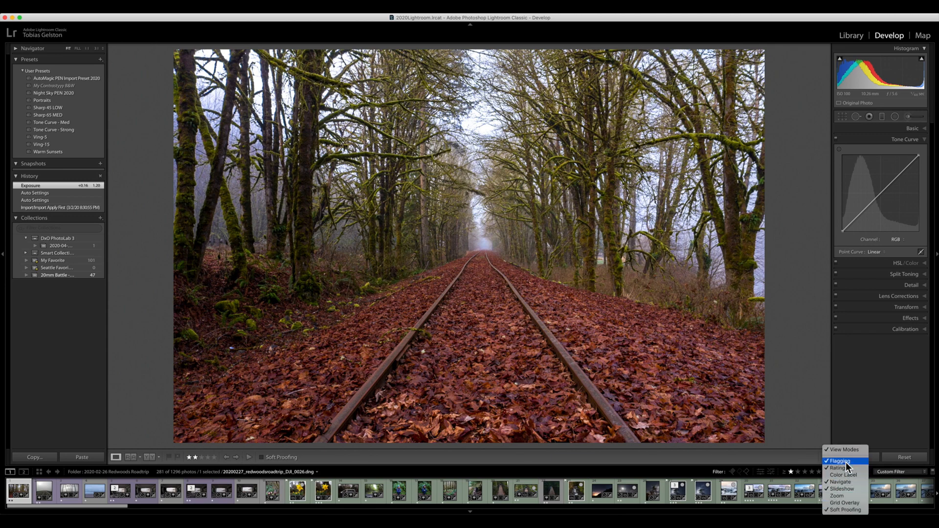
Switch off Flagging in the Develop toolbar options.
left_click(838, 460)
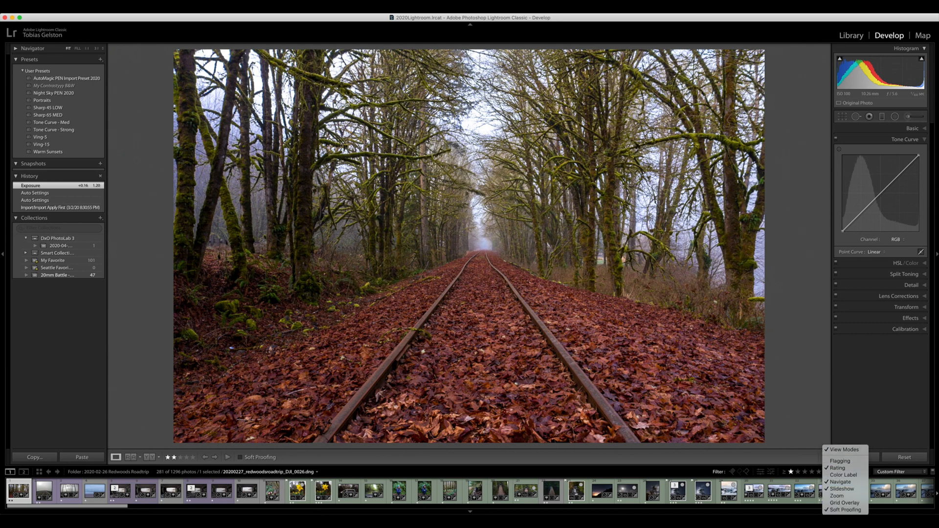
mouse_move(838, 467)
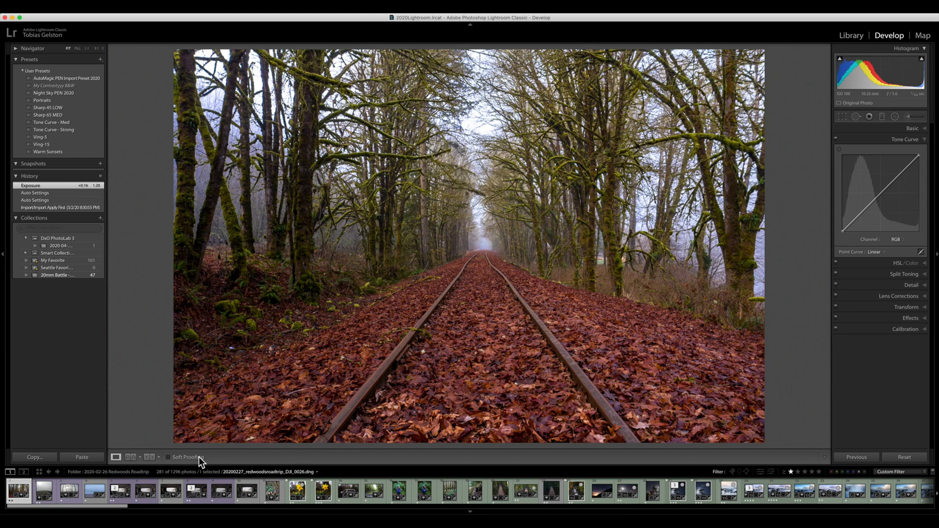
mouse_move(217, 465)
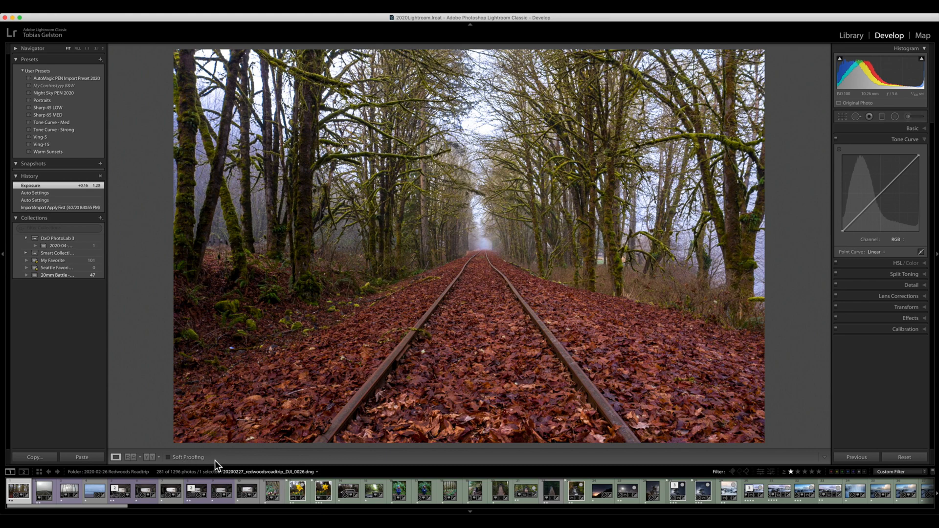
mouse_move(209, 465)
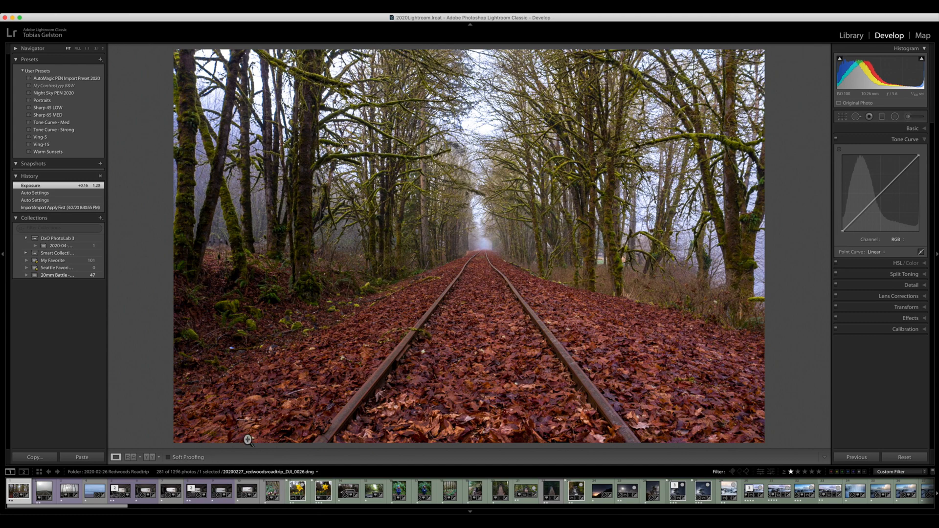
left_click(170, 457)
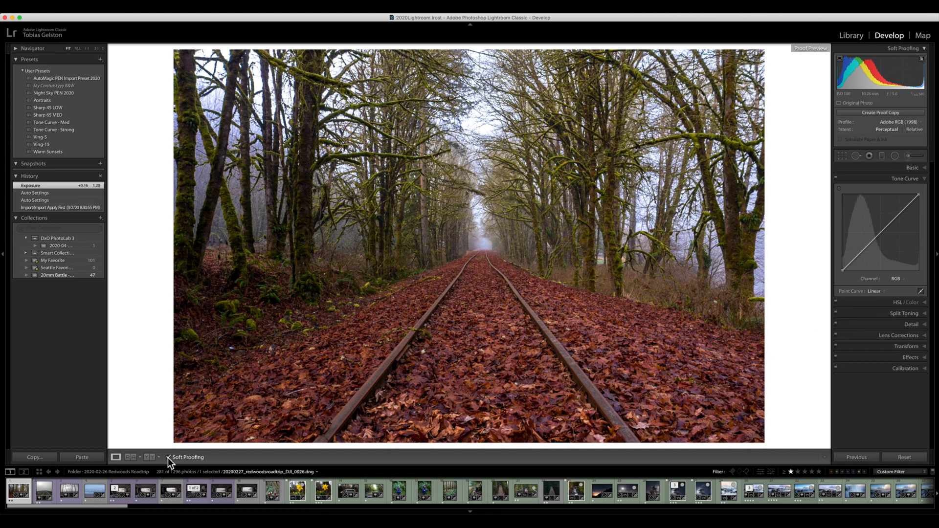
left_click(168, 457)
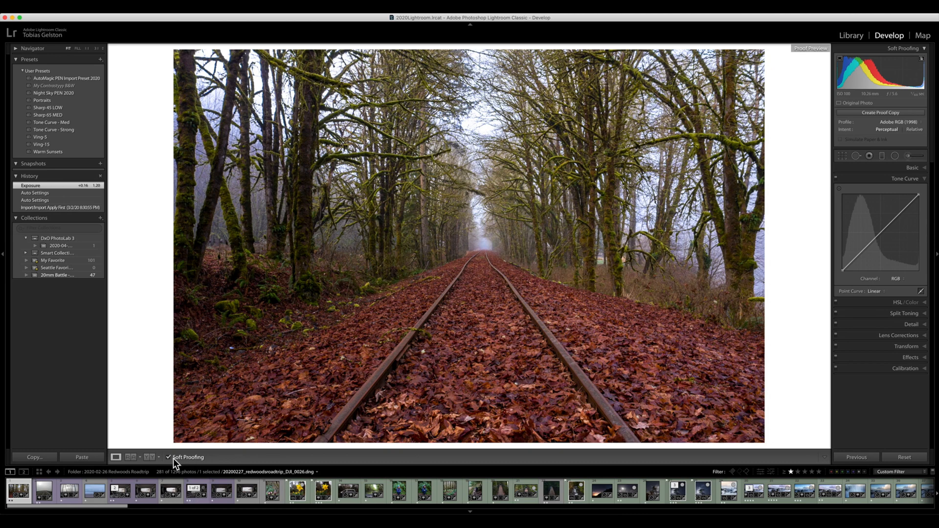
left_click(168, 457)
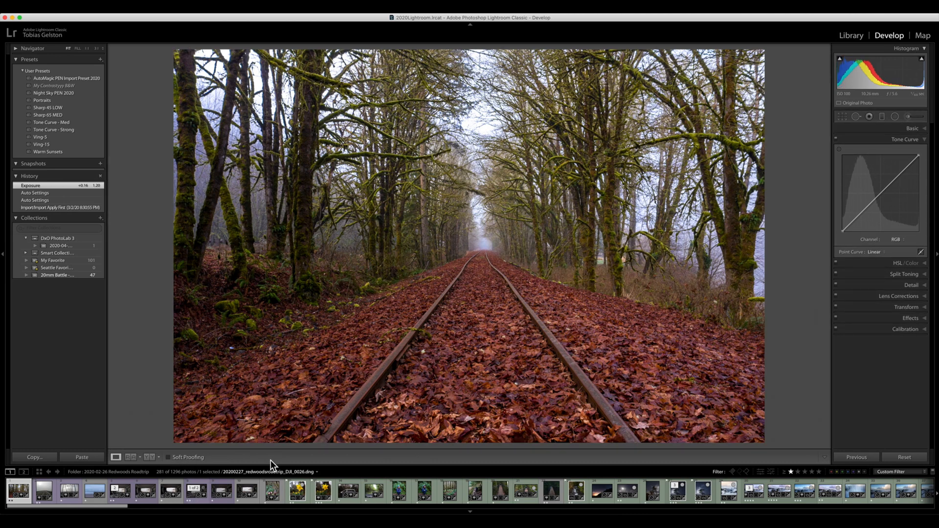
left_click(167, 457)
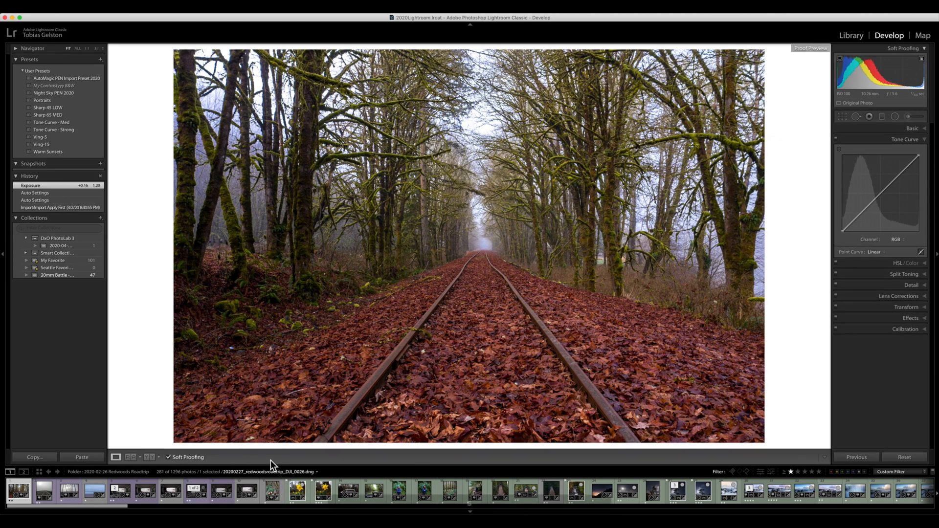
left_click(177, 457)
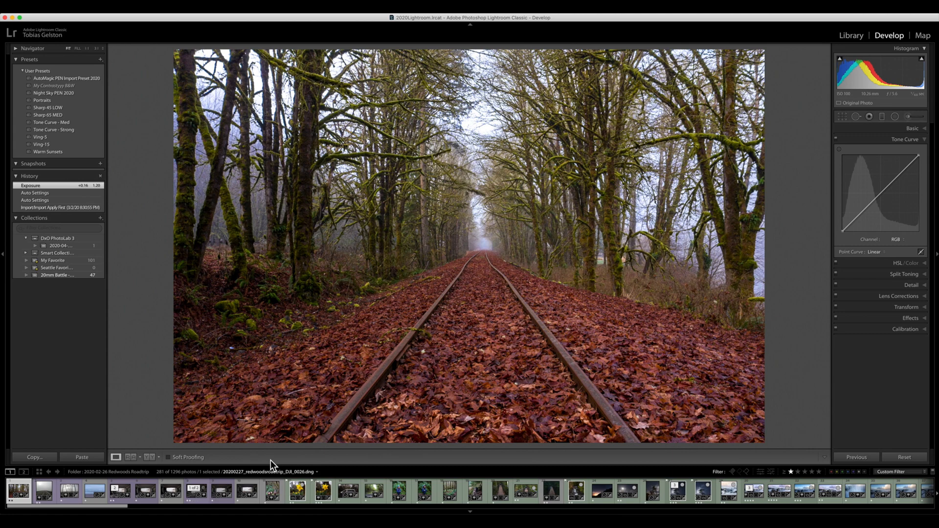
mouse_move(206, 464)
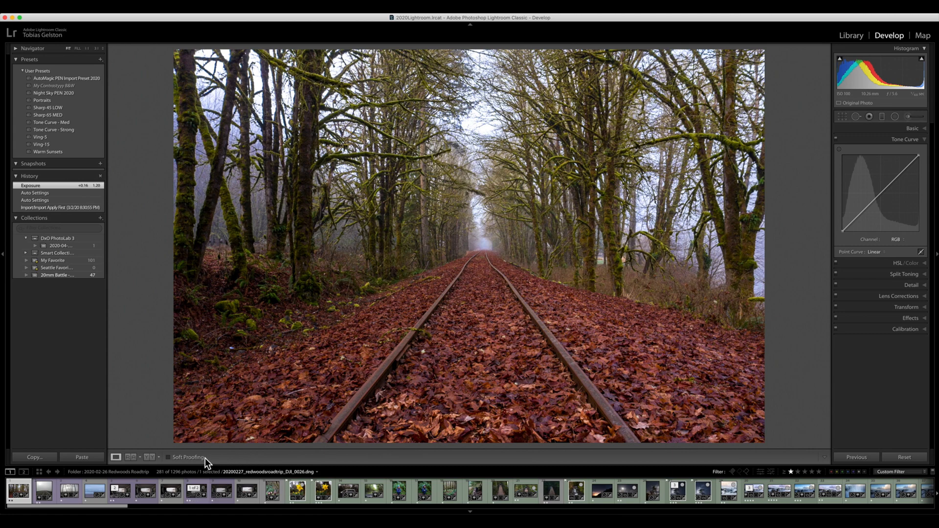
mouse_move(132, 462)
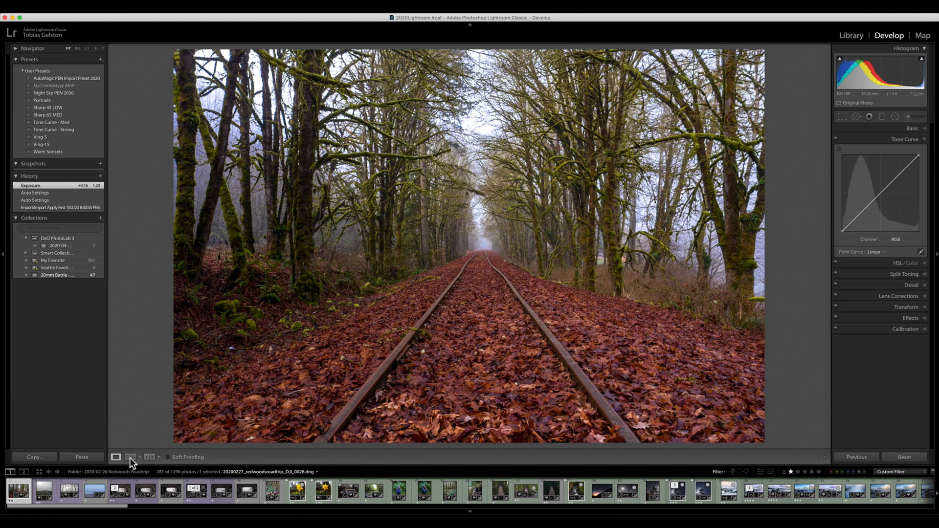
Switch the Develop view to the side-by-side Before/After comparison.
left_click(130, 456)
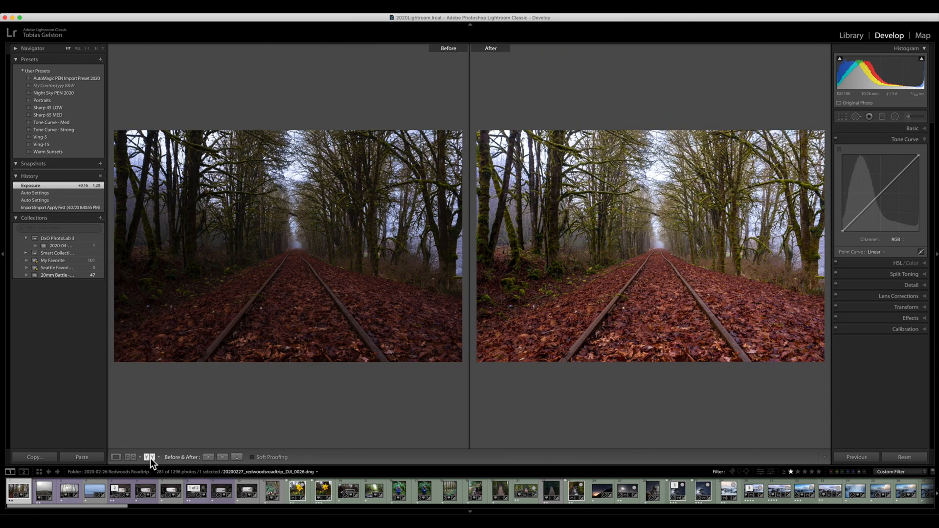
mouse_move(151, 457)
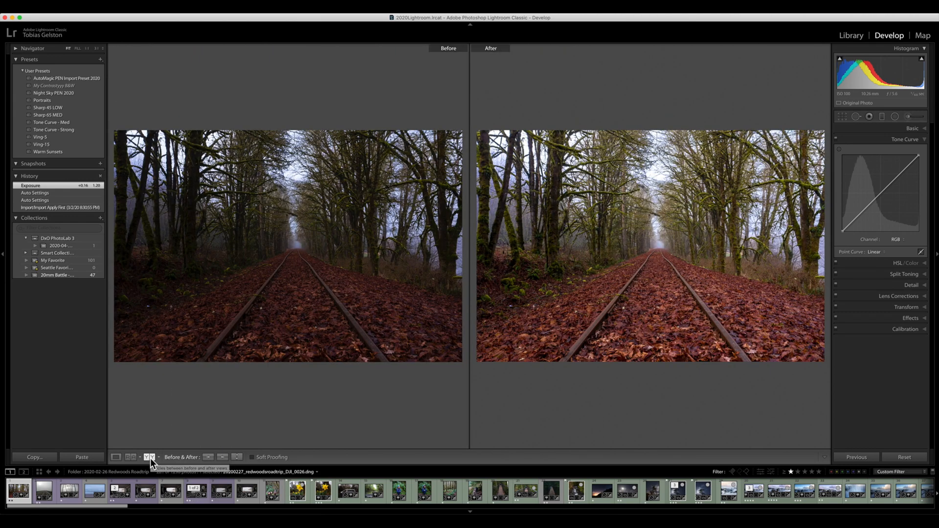